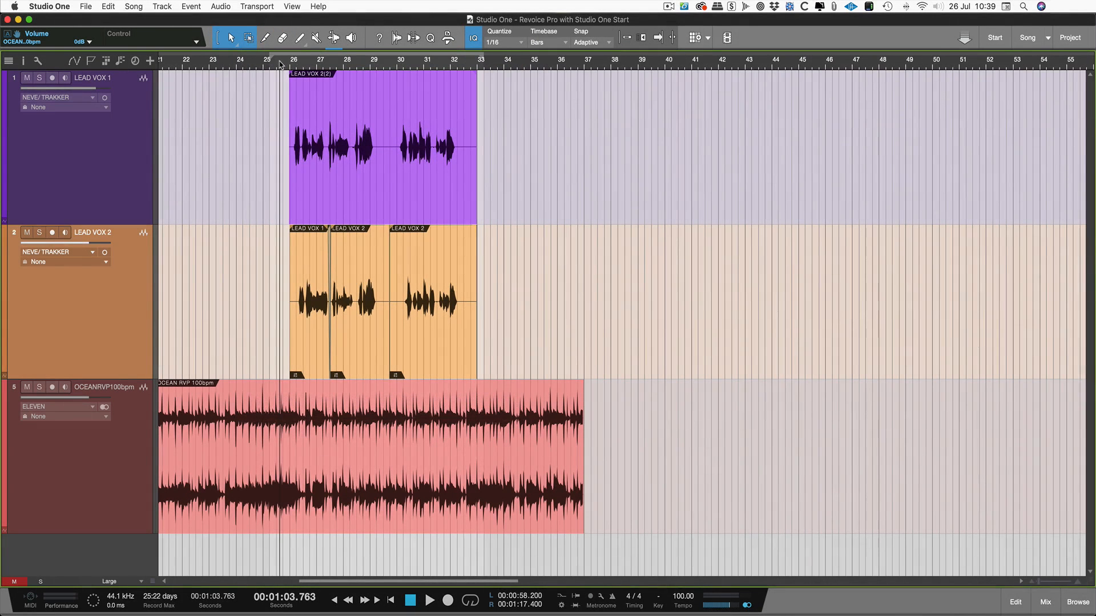
Audition the Lead Vox 2 phrase a few times from just before it starts
click(429, 599)
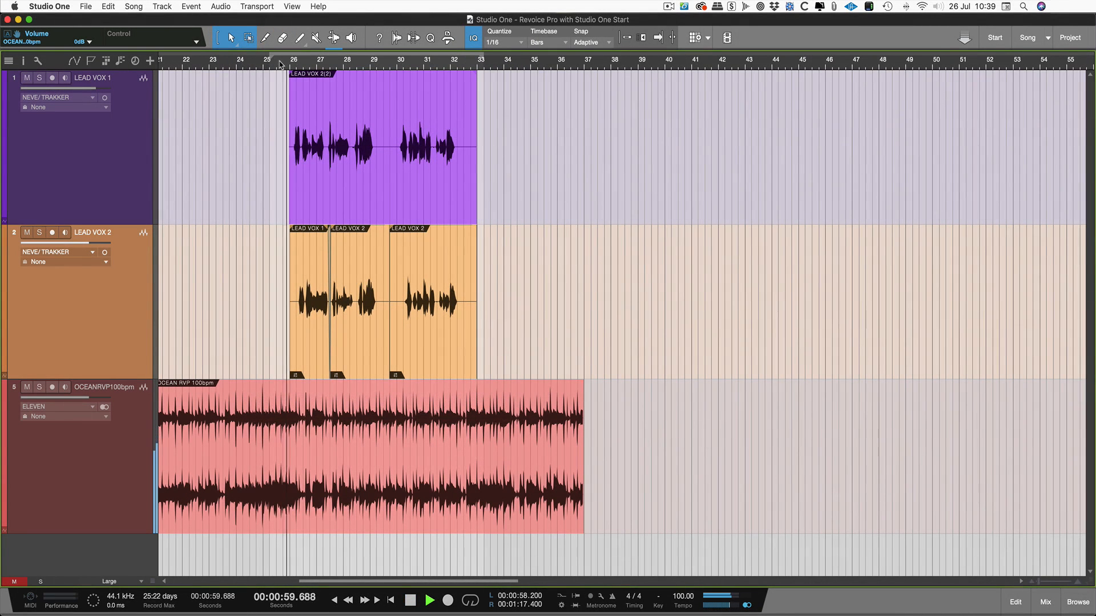
click(430, 599)
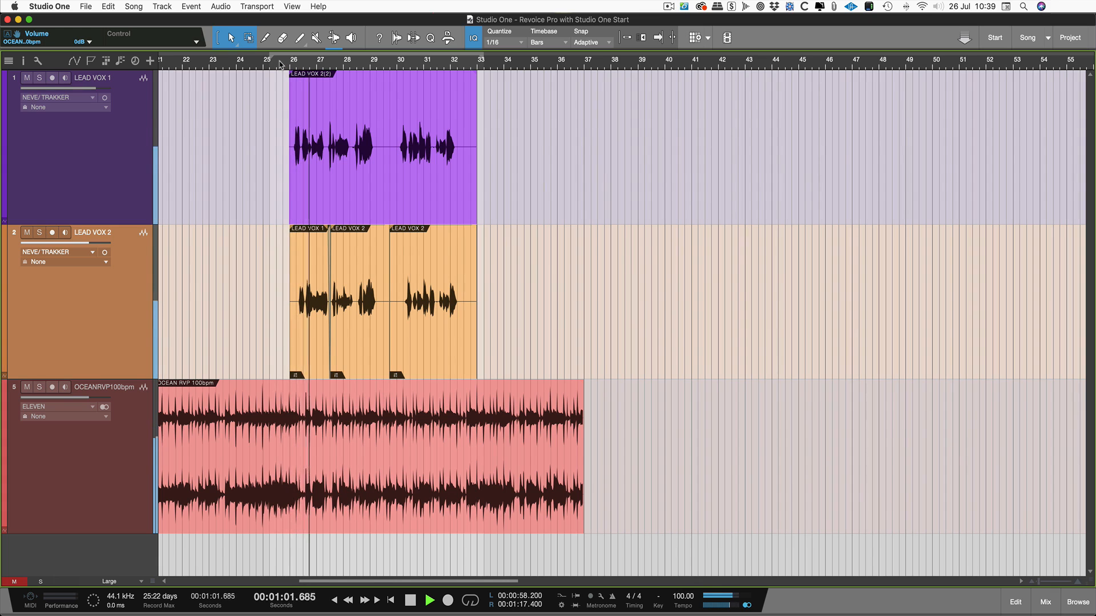
click(430, 599)
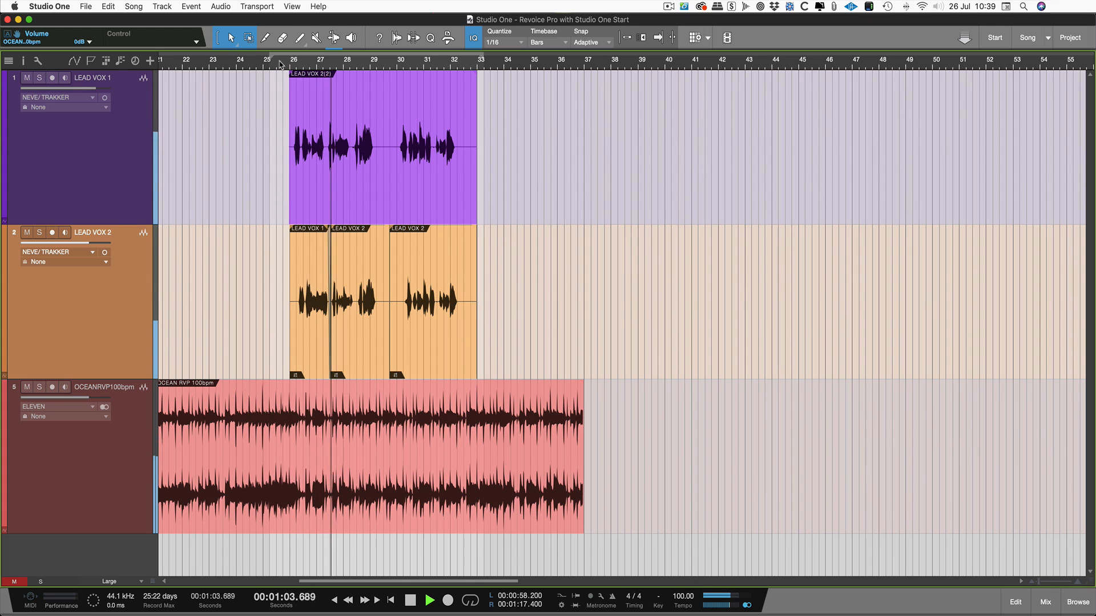
click(430, 599)
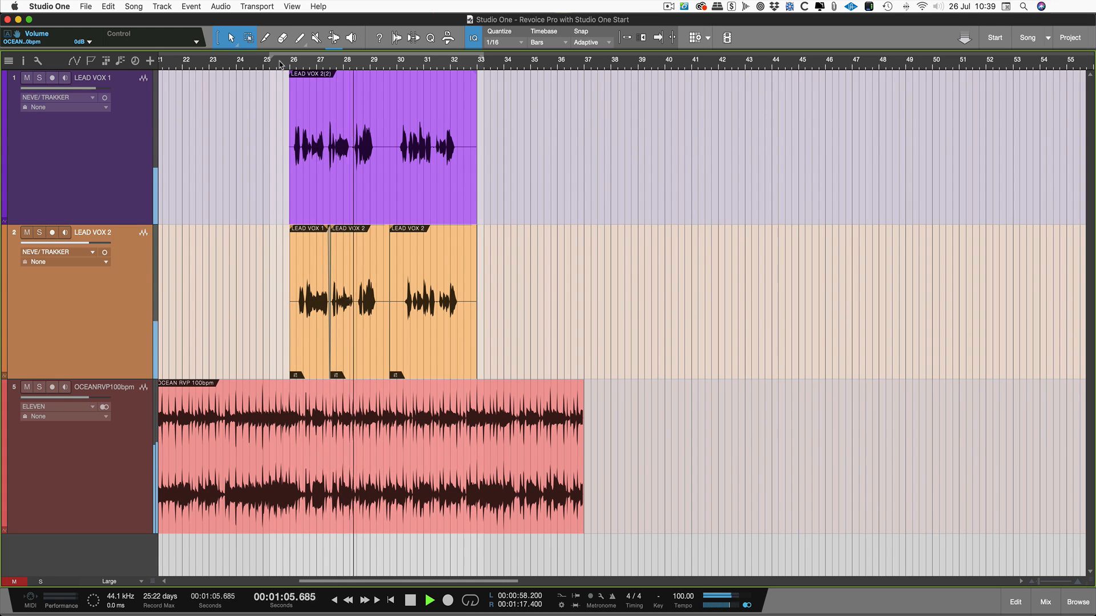
click(430, 599)
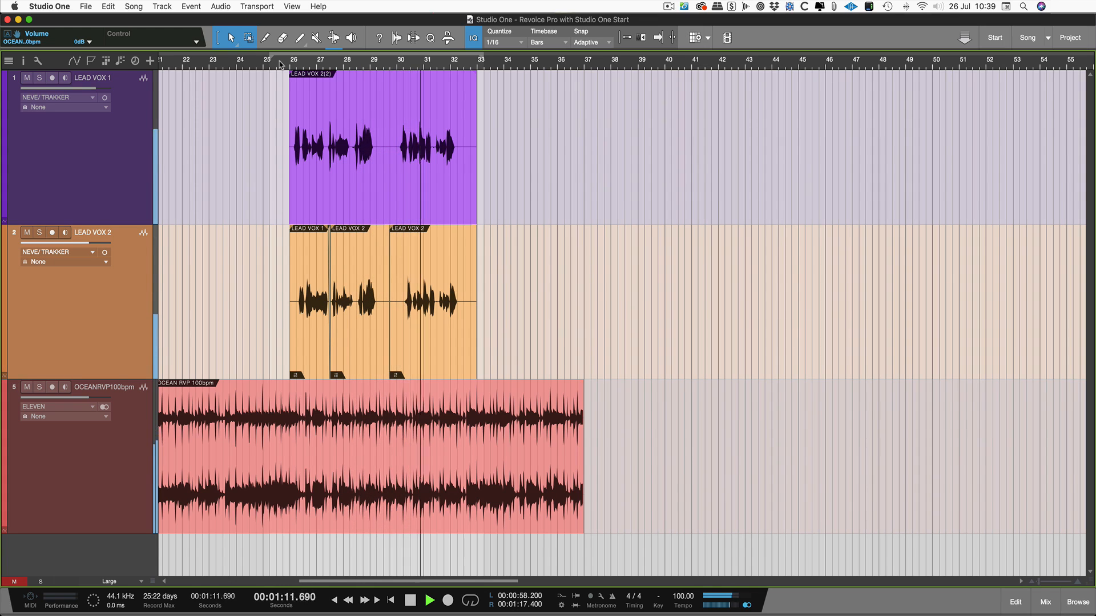
click(430, 602)
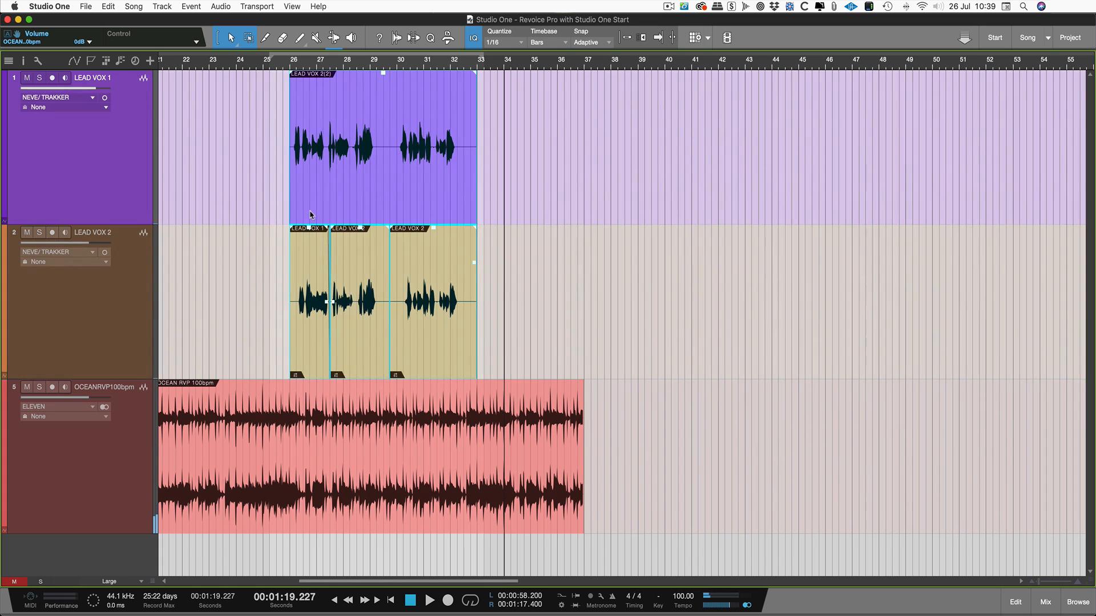
Send the selected Lead Vox 2 events to Revoice Pro via Audio > Edit with Revoice Pro
click(220, 7)
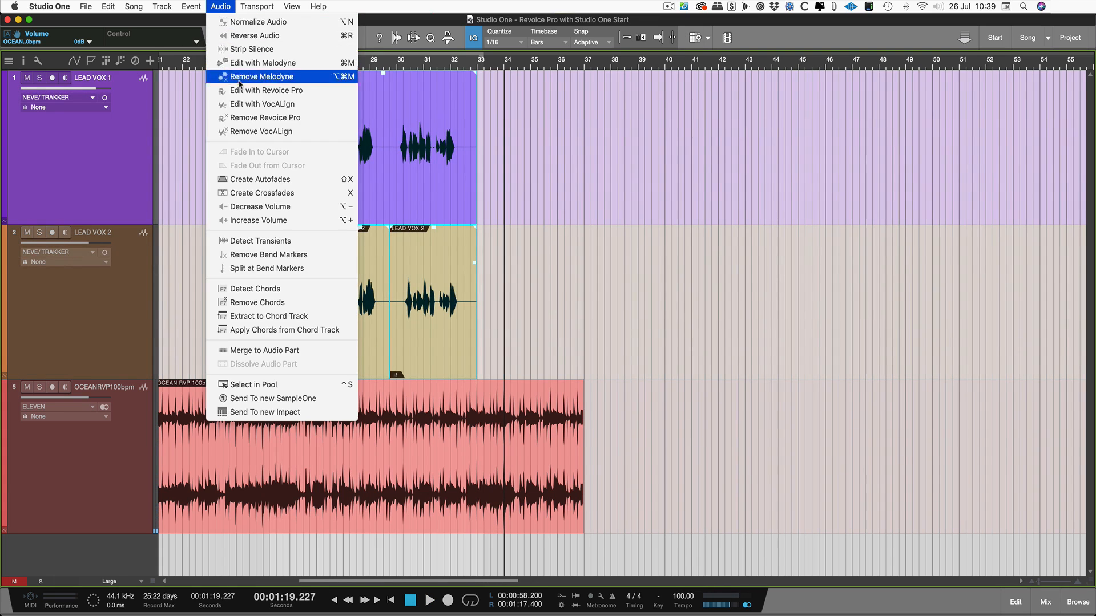
mouse_move(249, 107)
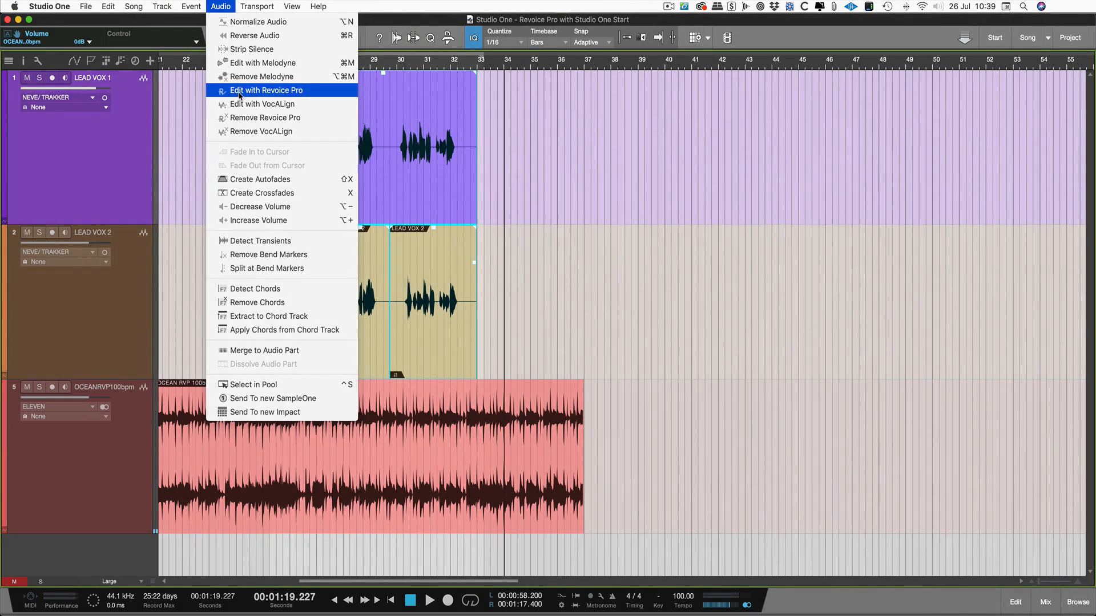
click(266, 90)
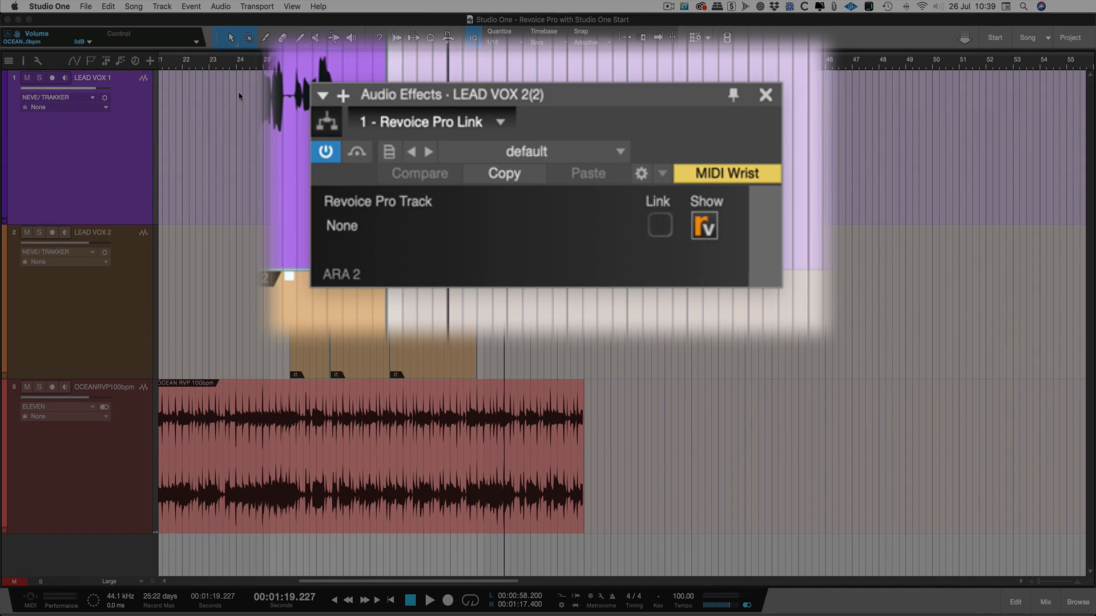
Link the Revoice Pro insert to its track and show the Revoice Pro session
click(658, 225)
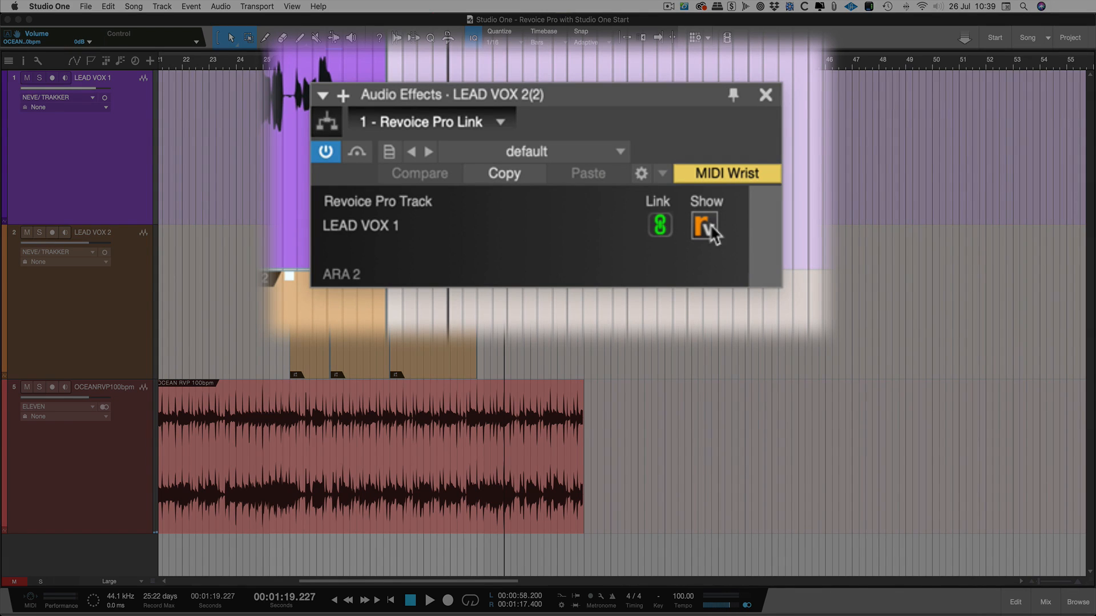
click(706, 225)
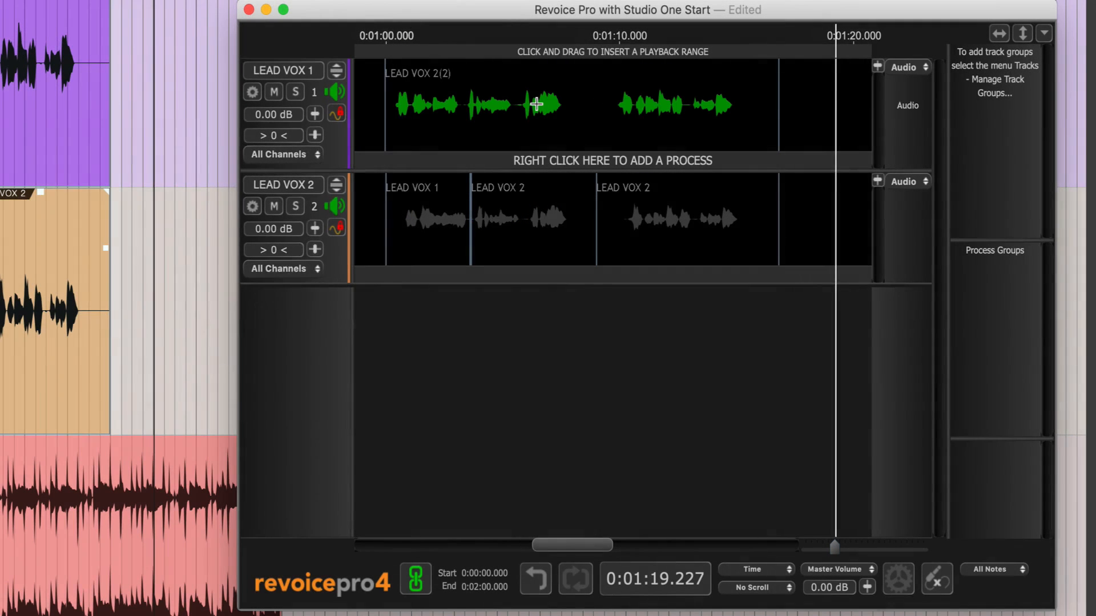
click(385, 36)
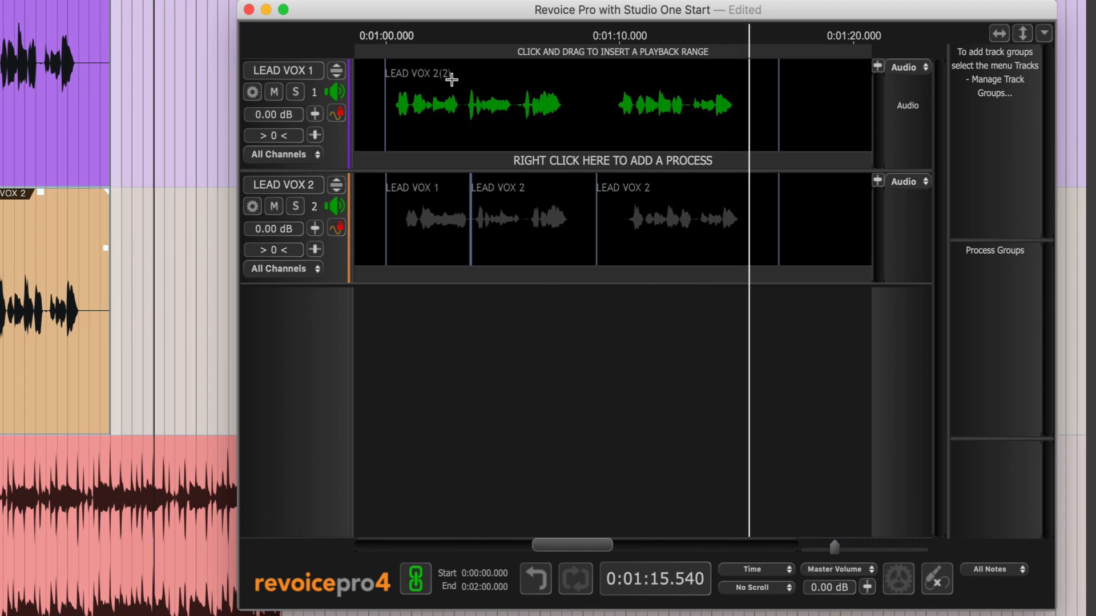
mouse_move(546, 104)
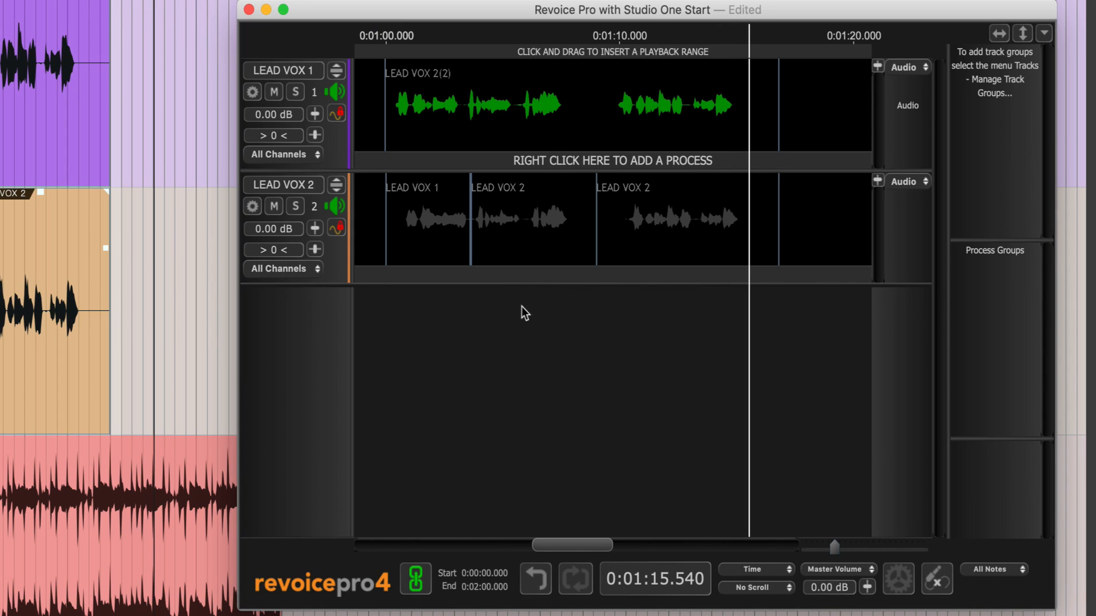
Start a new APT process from the add-a-process bar
right_click(497, 162)
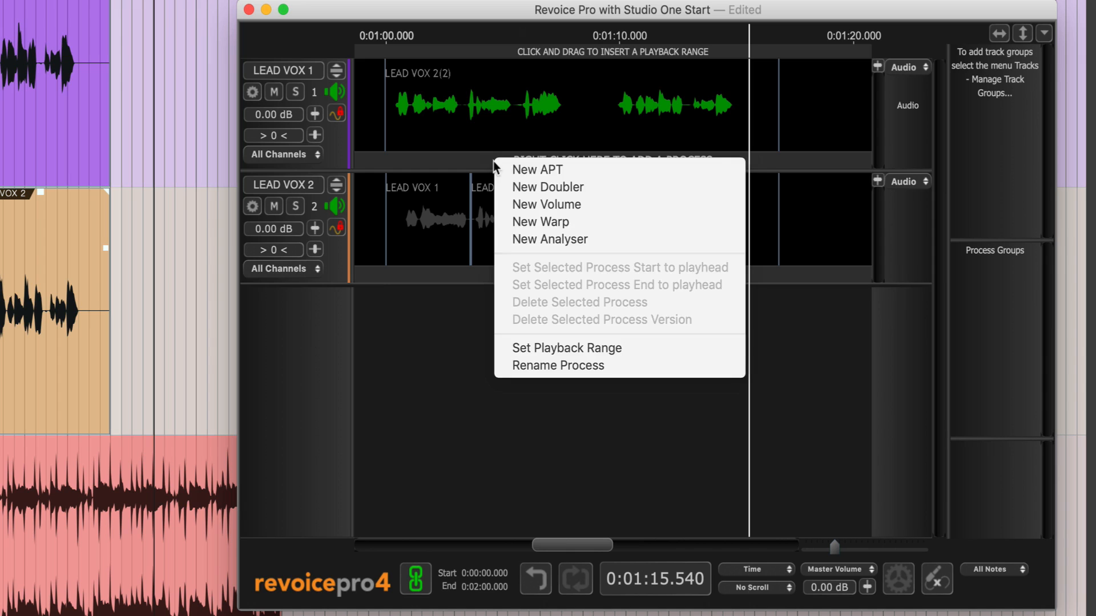
click(537, 169)
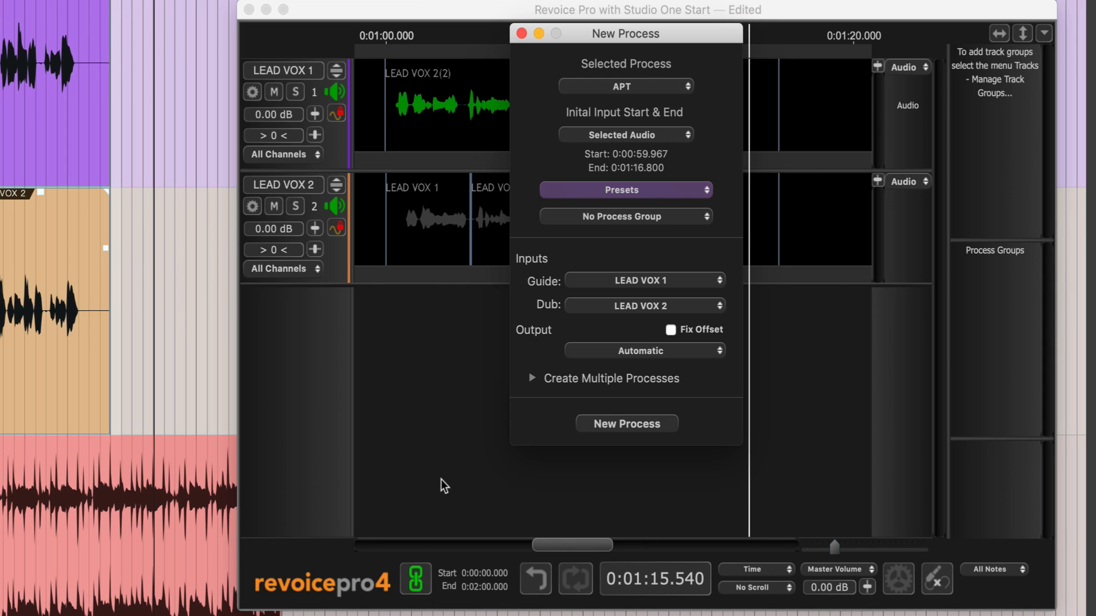
mouse_move(605, 137)
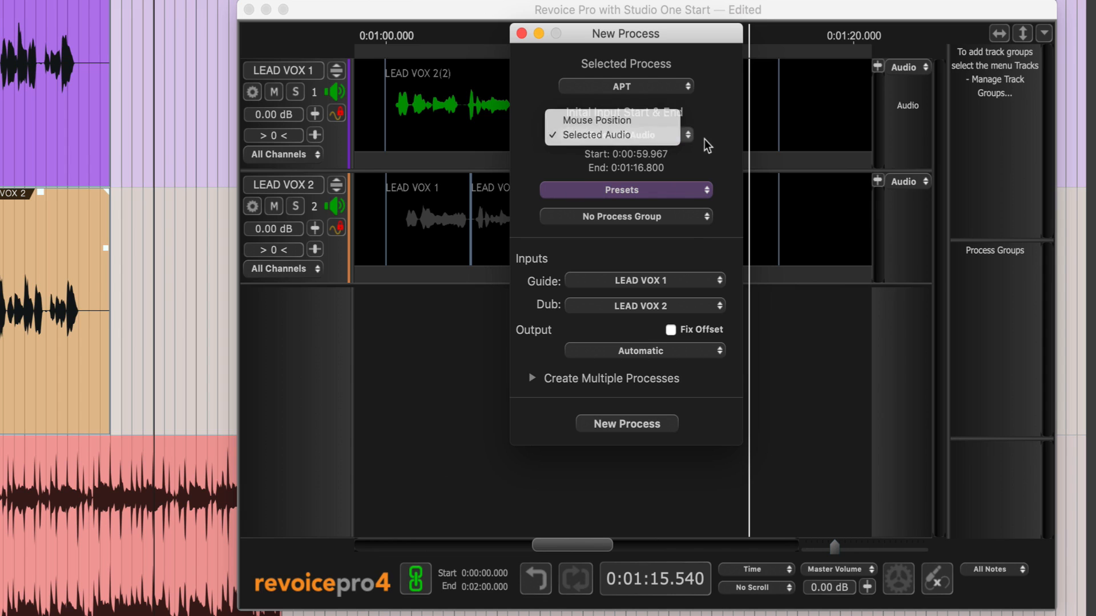
Keep Selected Audio as input and choose the Music - Slightly Loose Pitch and Time preset
click(623, 190)
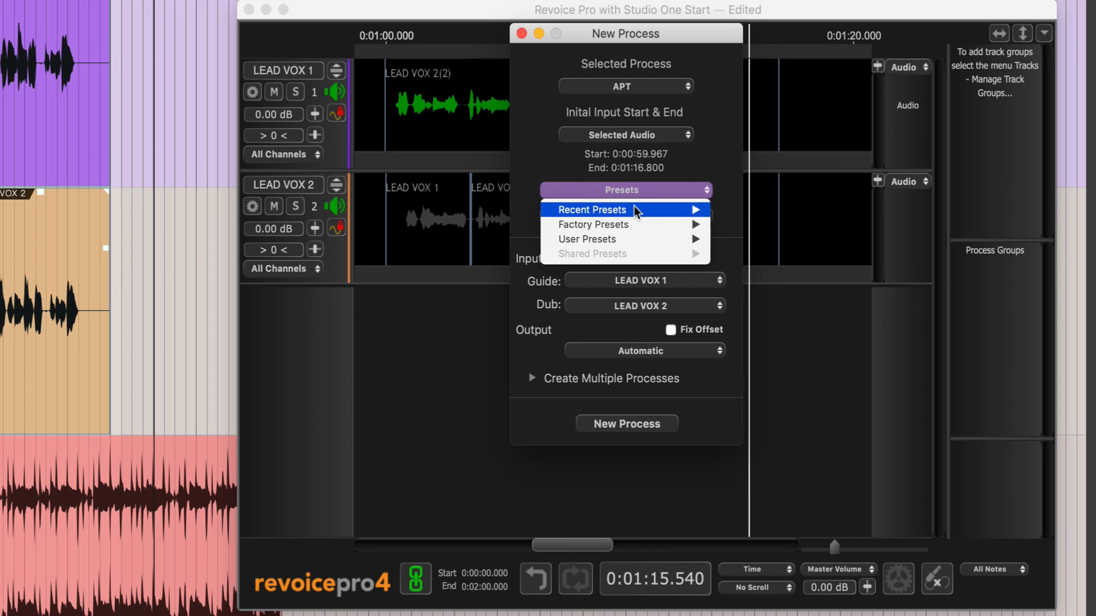
mouse_move(592, 210)
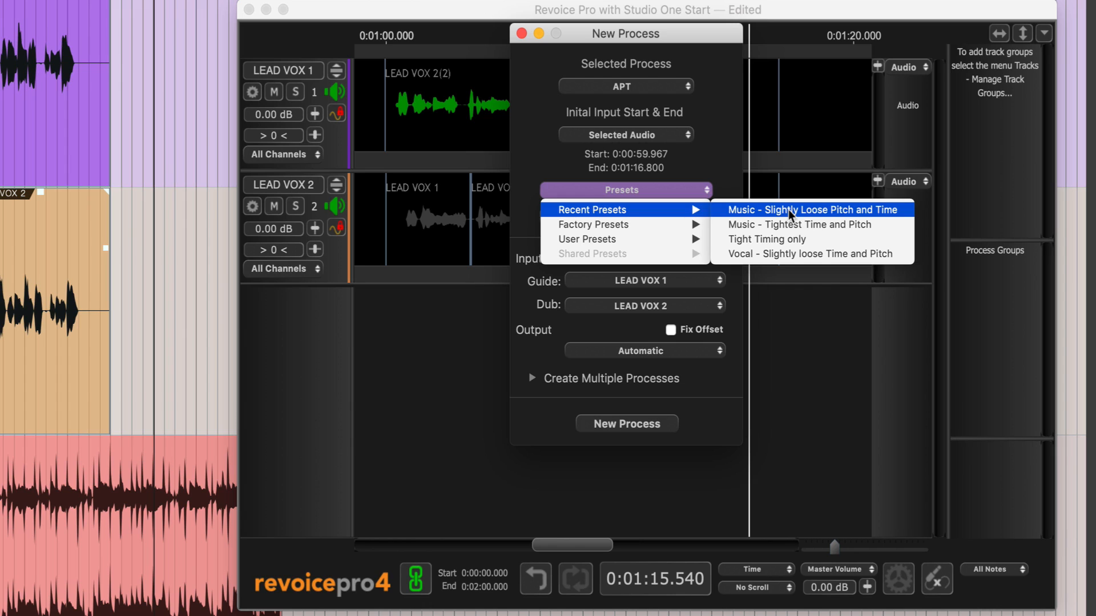
click(810, 210)
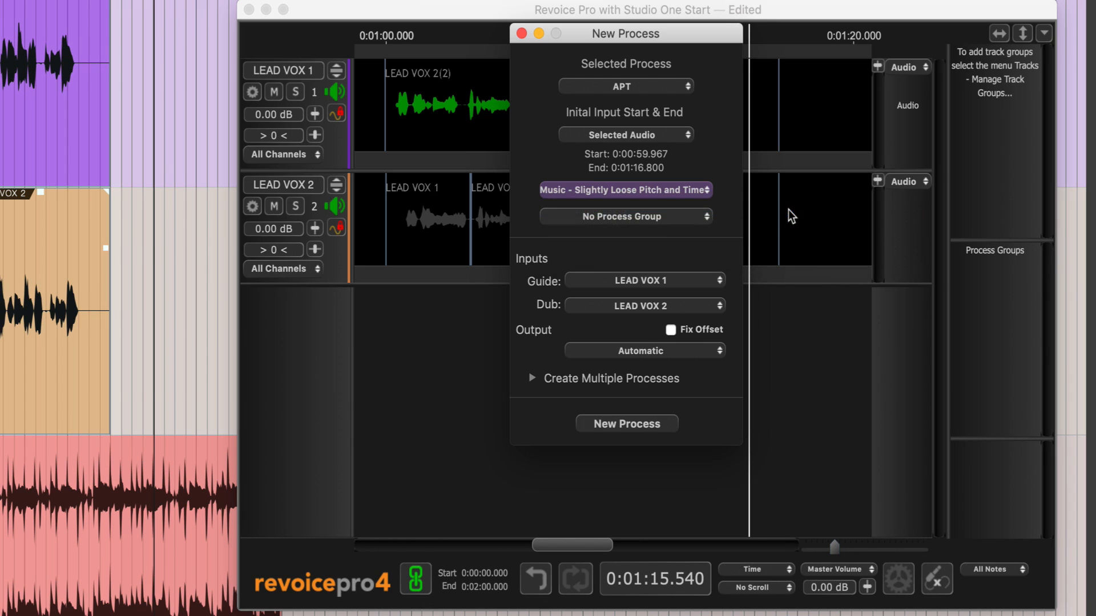
mouse_move(617, 299)
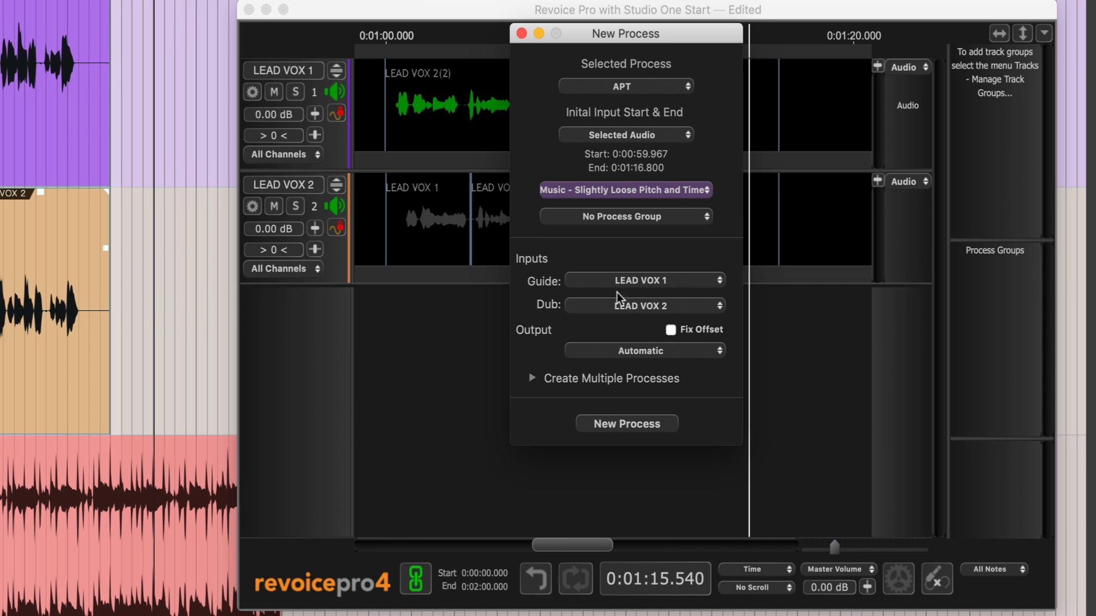
mouse_move(618, 351)
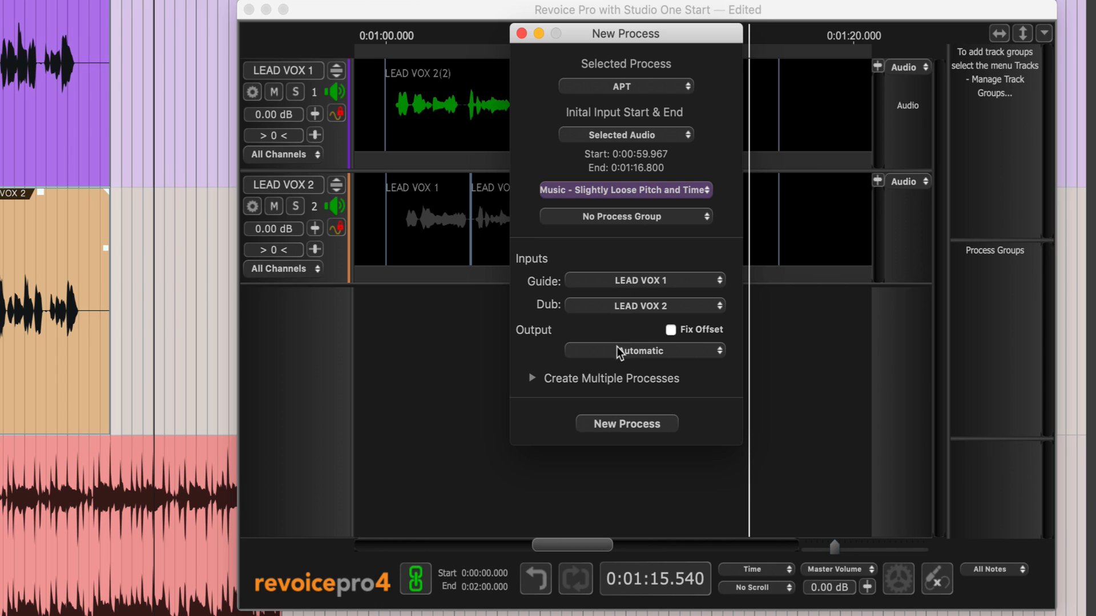
mouse_move(617, 409)
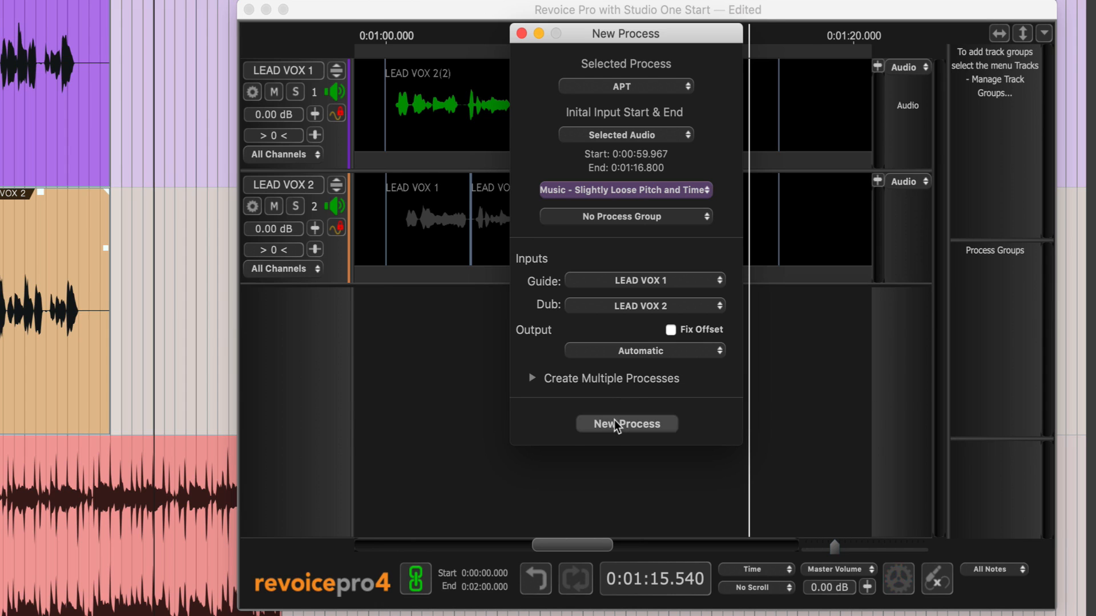
Create the APT process and close the New Process dialog
click(627, 424)
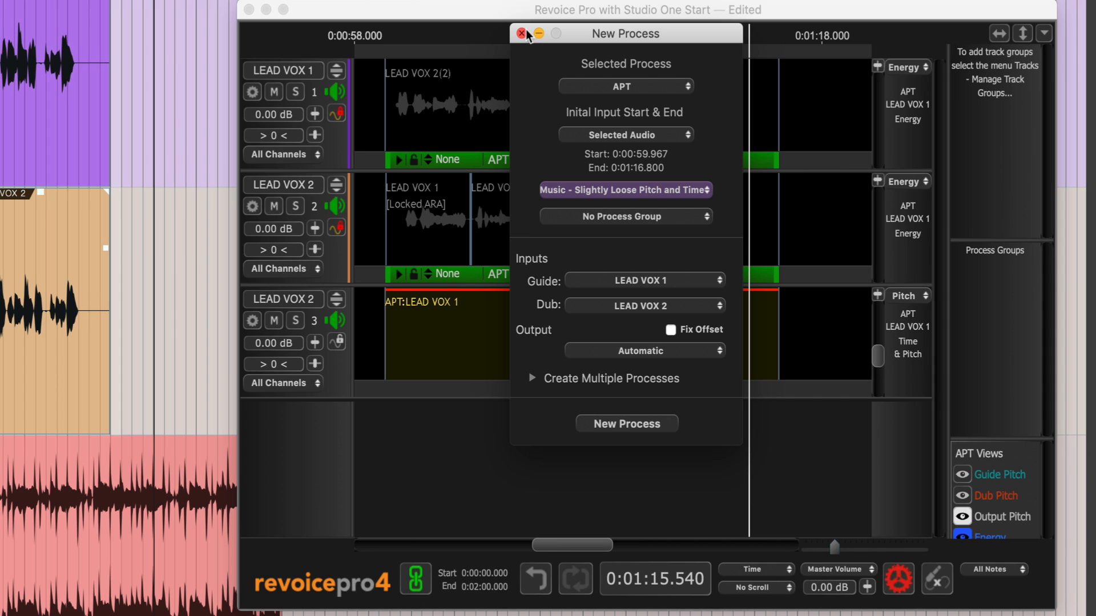
click(521, 33)
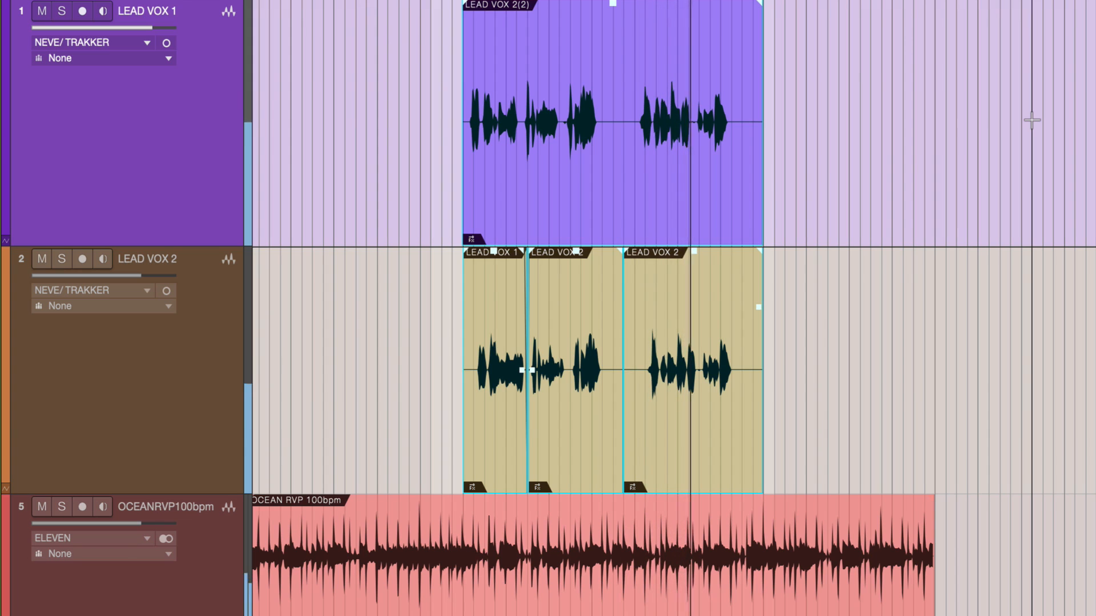
mouse_move(777, 255)
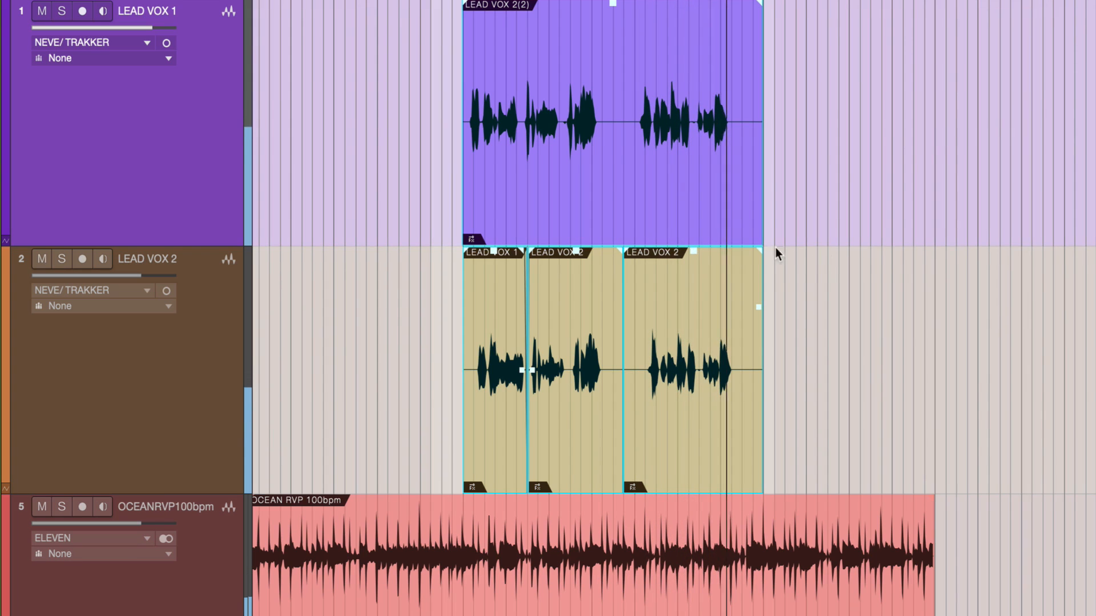